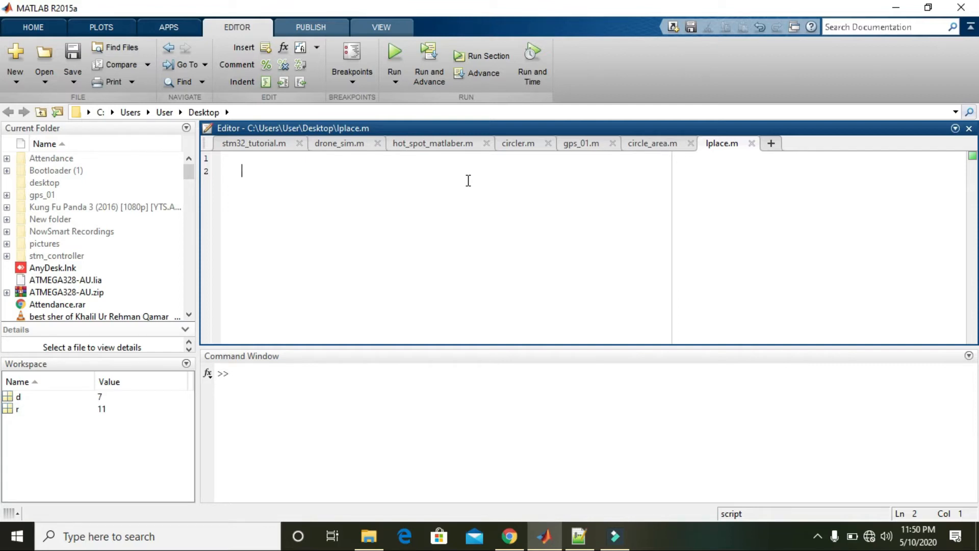
# - Enter the assignment y = 2 on line 2 of lplace.m
pyautogui.write('y=q')
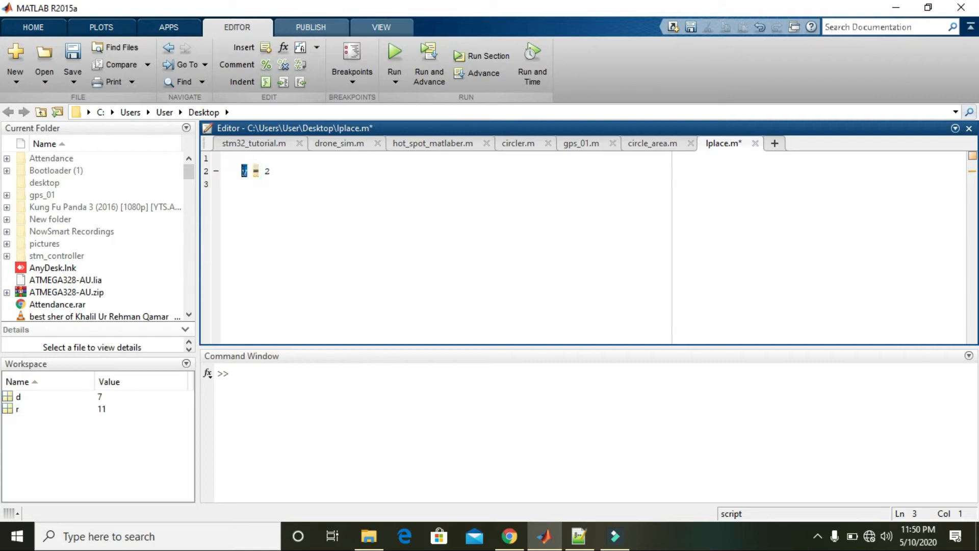
pyautogui.click(243, 171)
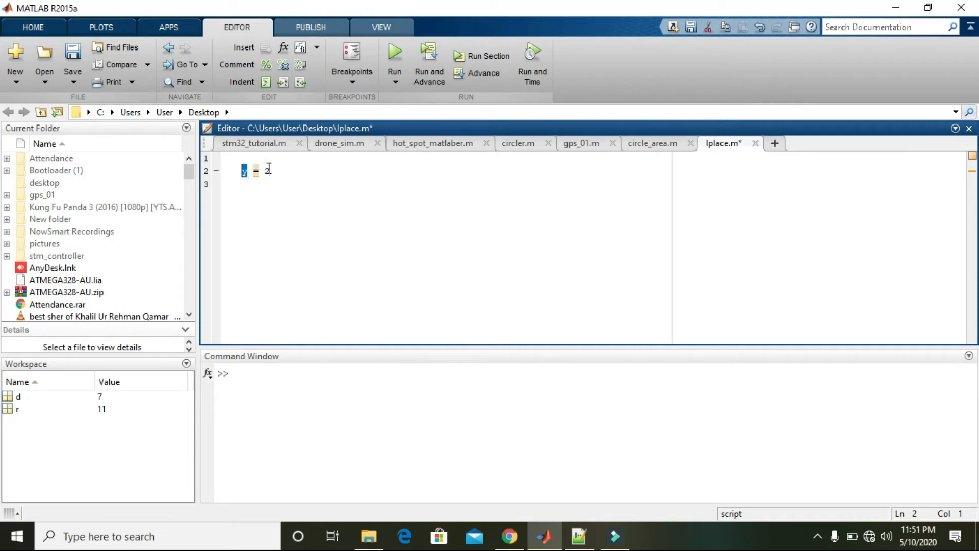
pyautogui.write('y =')
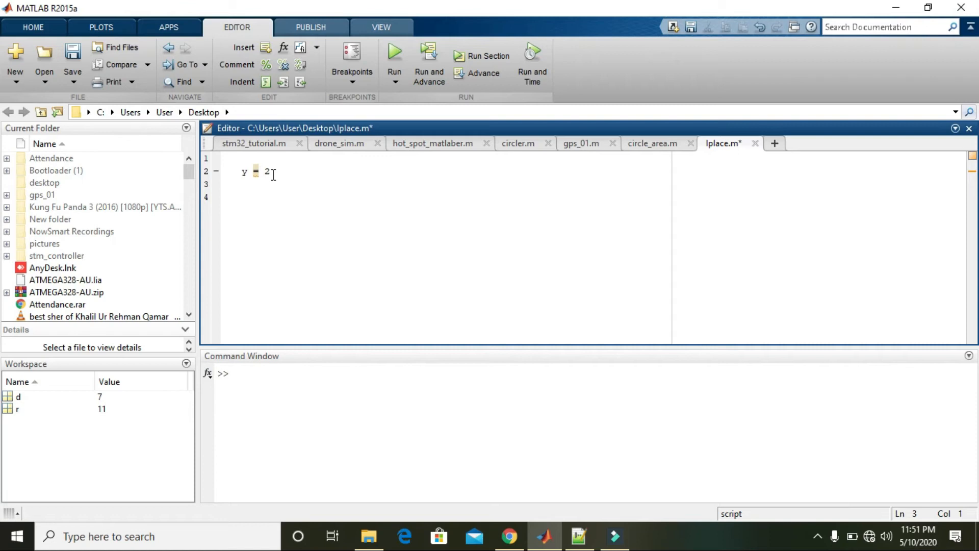
# - Add the line 'format debug' beneath y = 2
pyautogui.write('f')
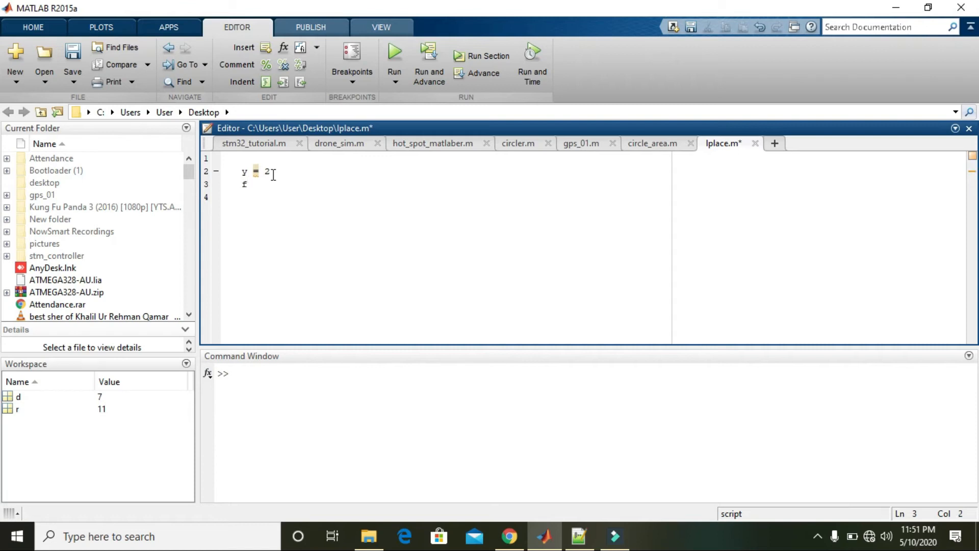
pyautogui.write('ormat de')
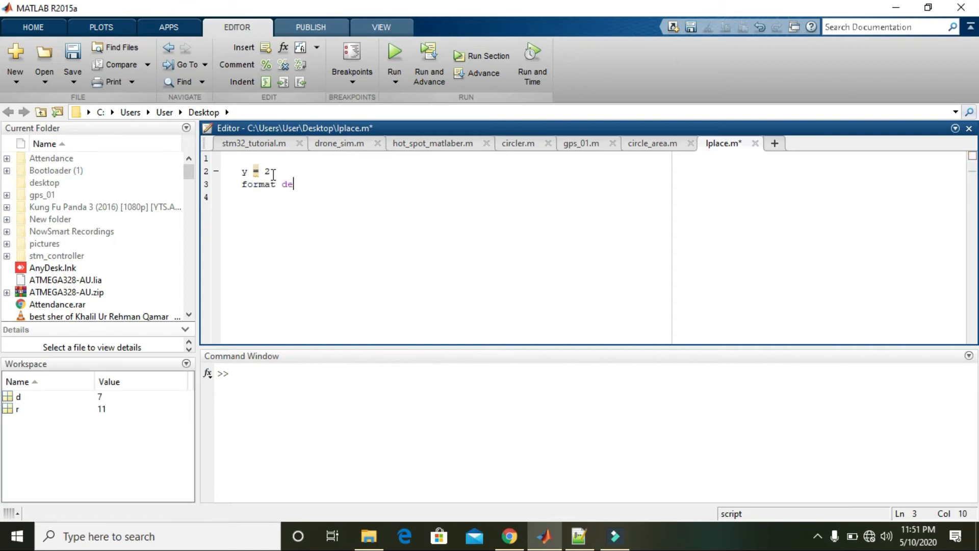
pyautogui.write('bug')
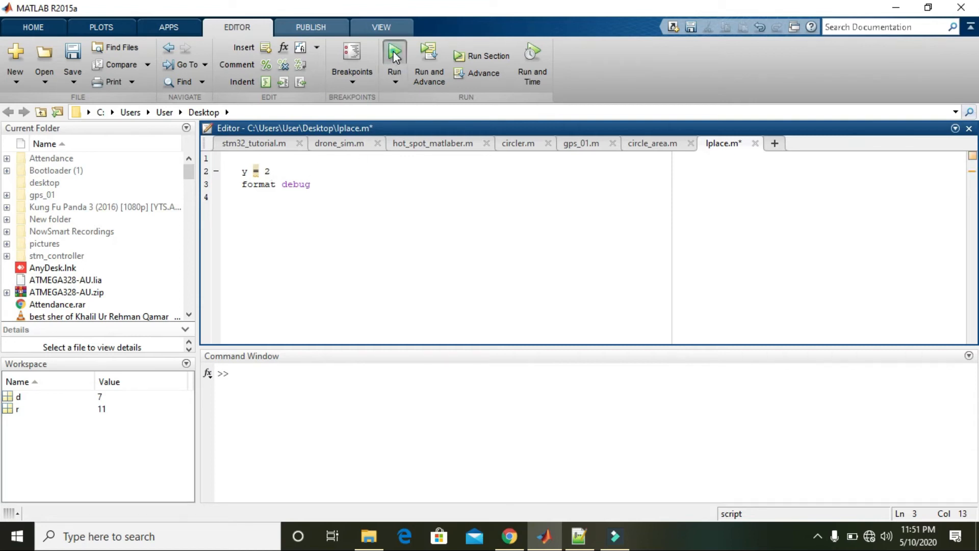
# - Run lplace.m and inspect y's pr and structure address 15cf4e20
pyautogui.click(395, 52)
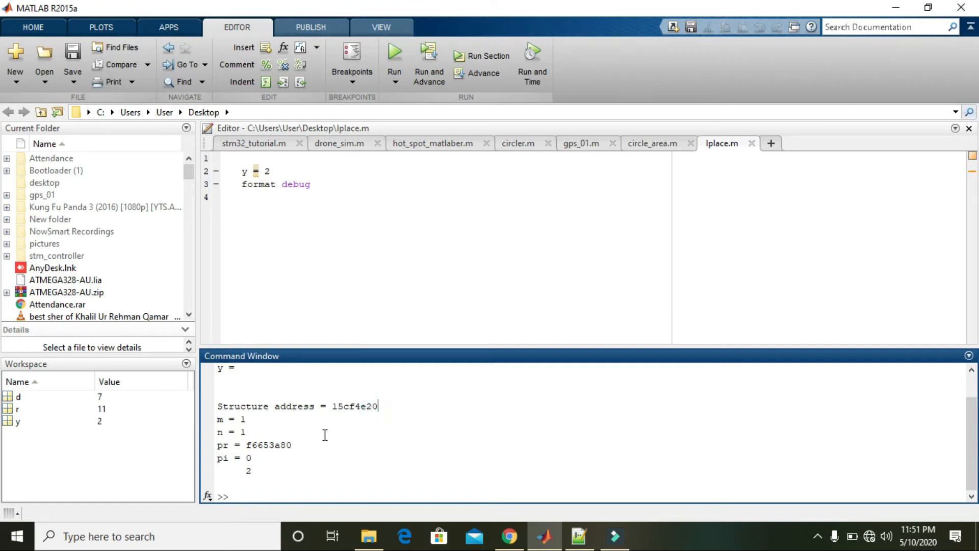
pyautogui.moveTo(297, 445)
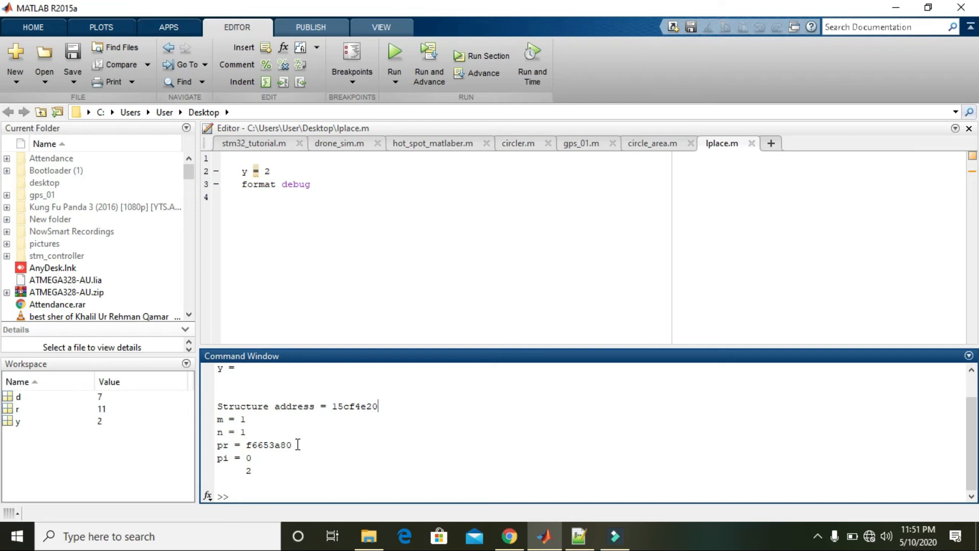
pyautogui.doubleClick(222, 445)
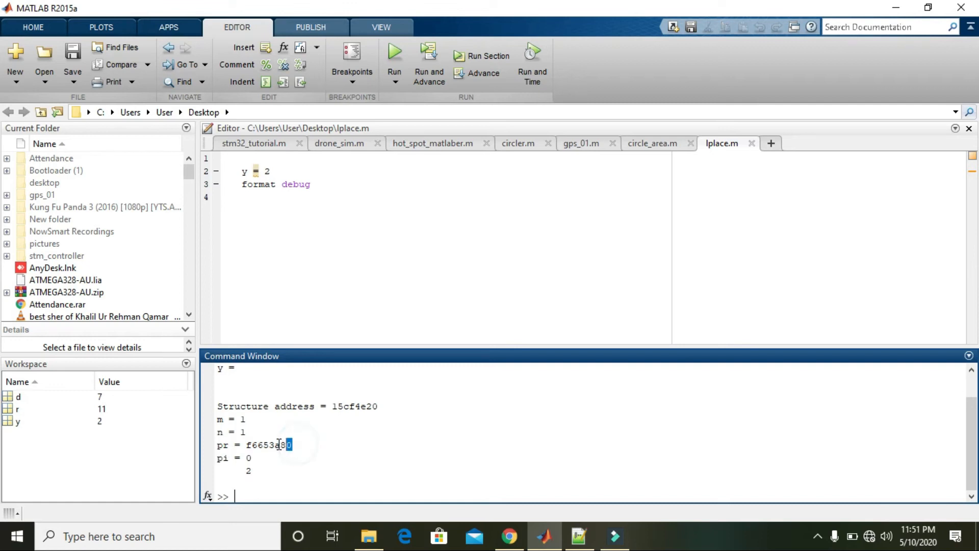
pyautogui.doubleClick(268, 445)
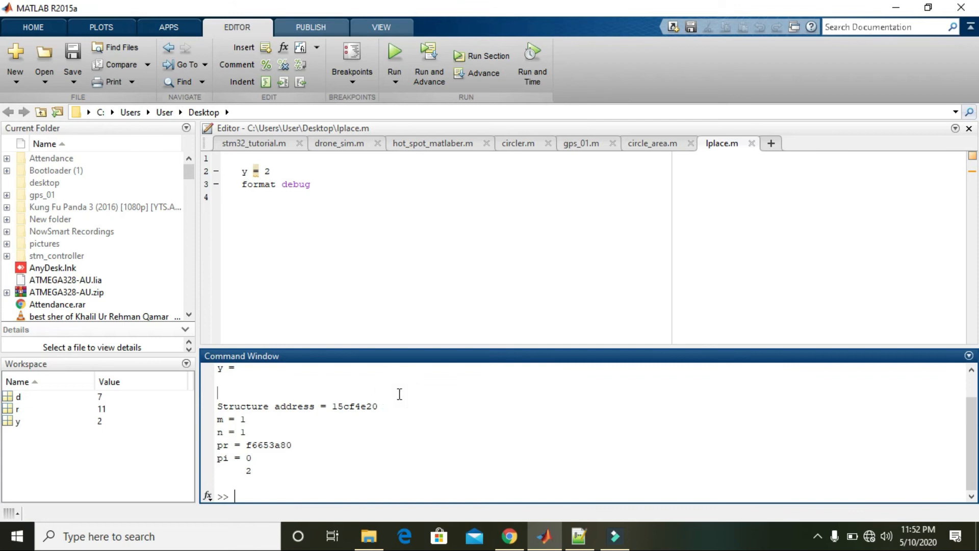
pyautogui.moveTo(387, 406)
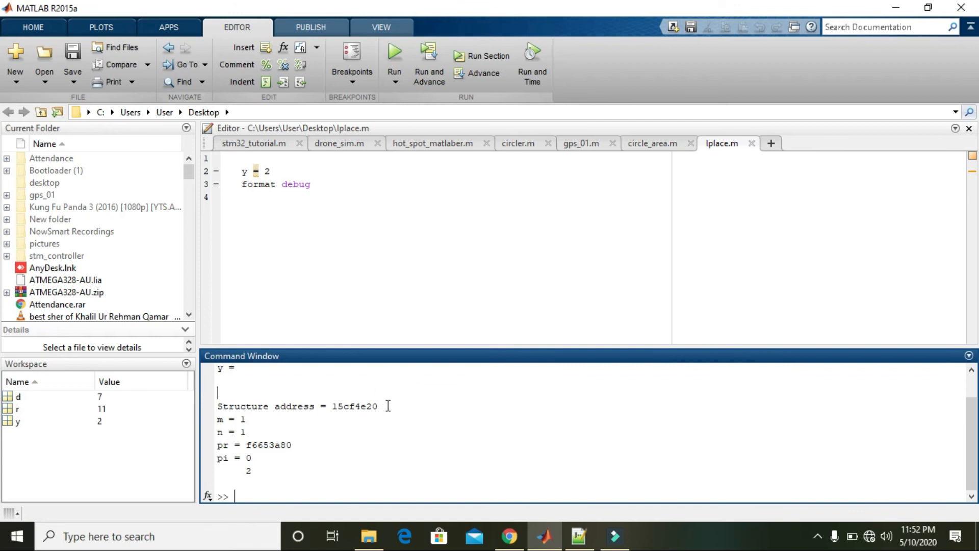
pyautogui.doubleClick(355, 406)
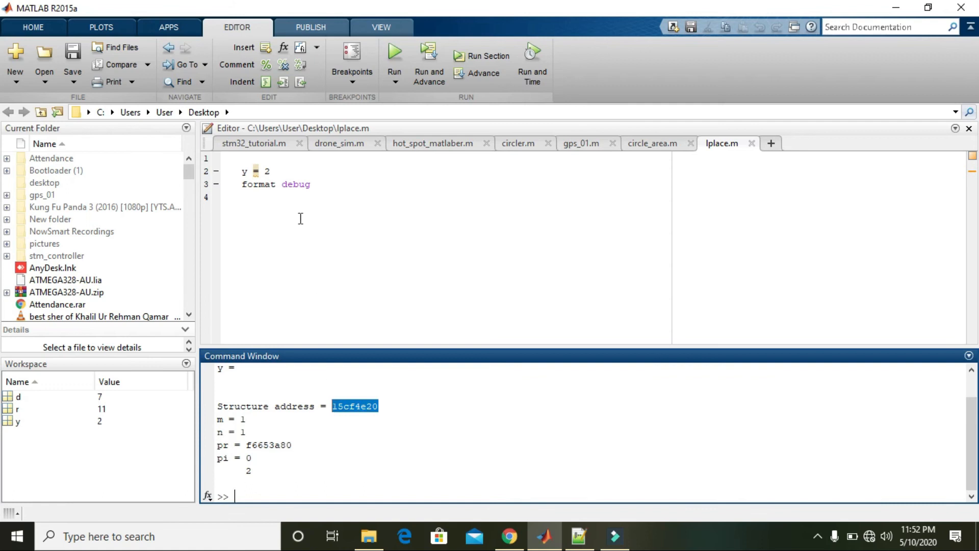
# - Insert g=3 on a new line after y = 2
pyautogui.click(294, 170)
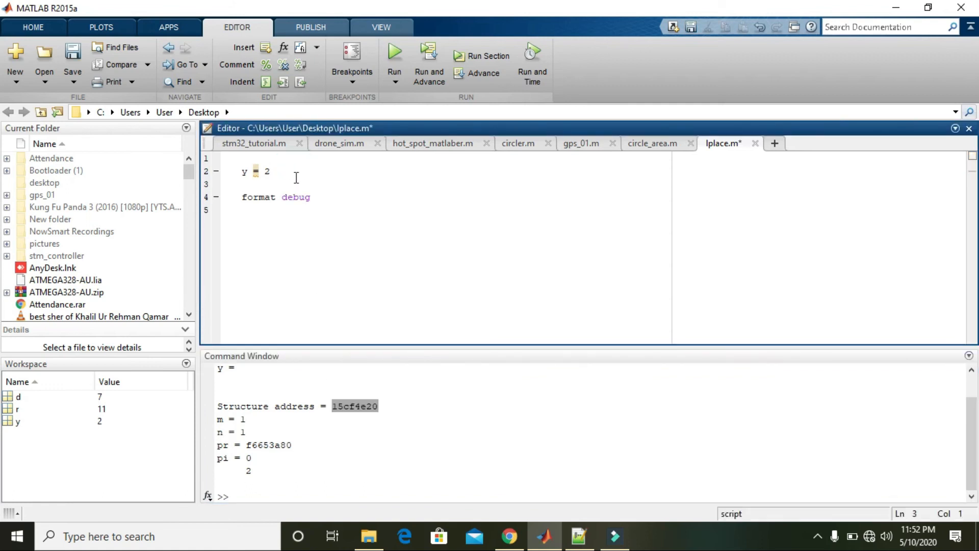
pyautogui.write('g=3')
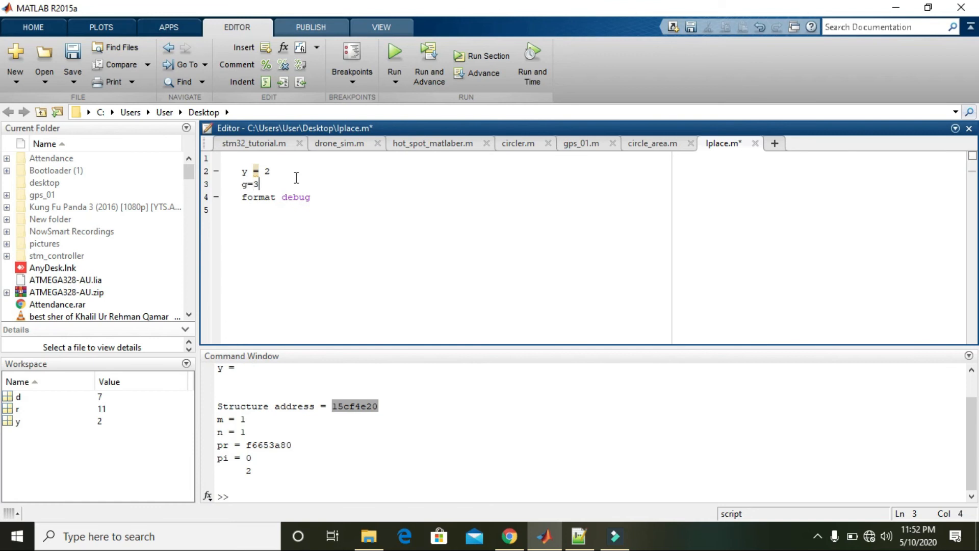
pyautogui.moveTo(395, 55)
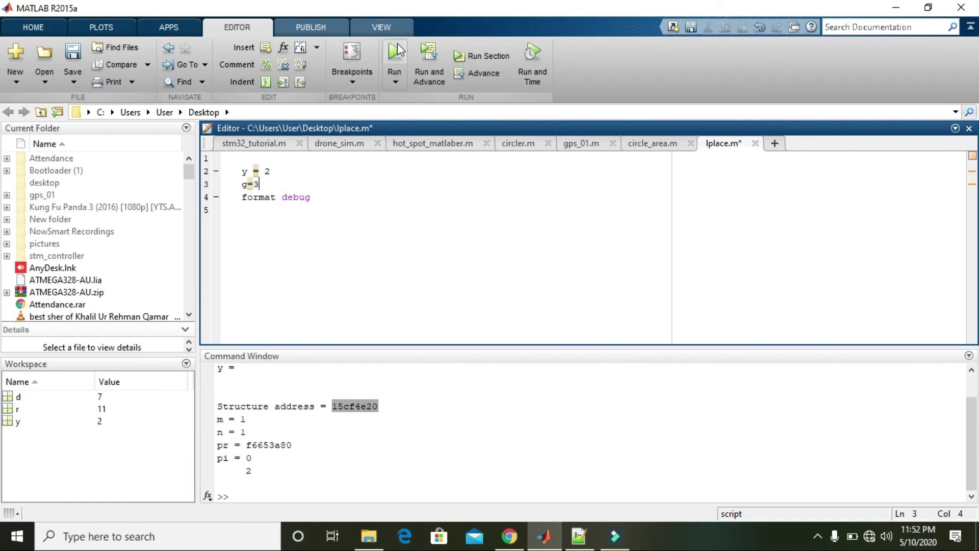
# - Rerun lplace.m and inspect g's structure address 15cf4e90 and pr address f6653e40
pyautogui.click(394, 55)
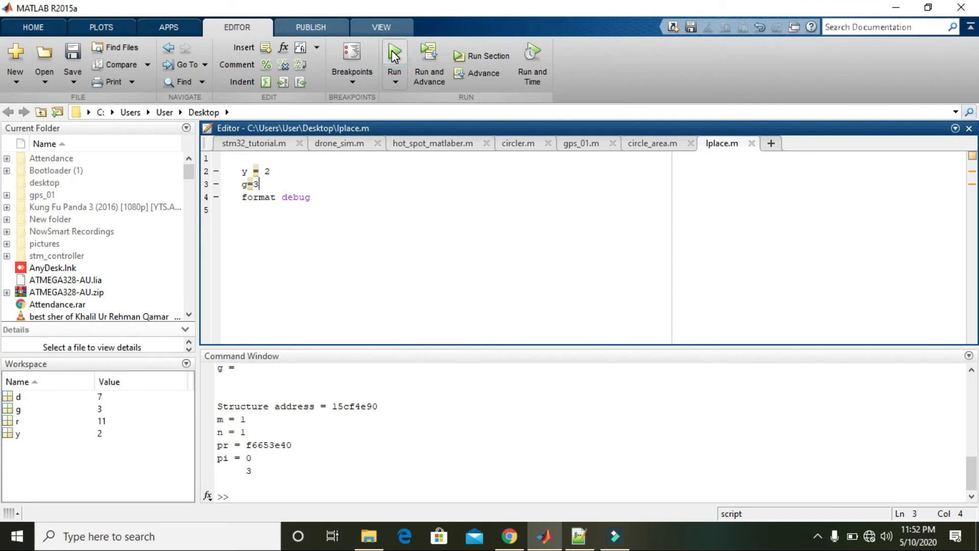
pyautogui.moveTo(337, 415)
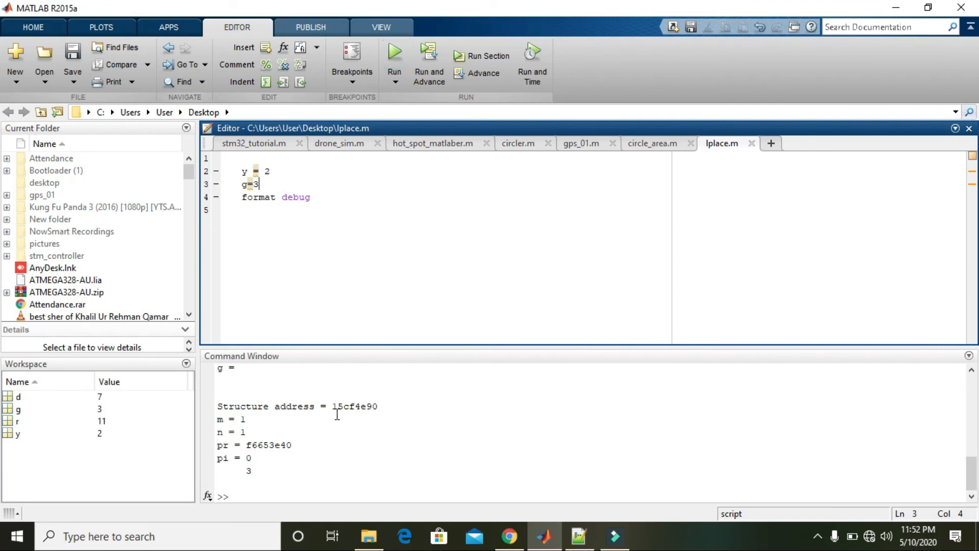
pyautogui.doubleClick(354, 406)
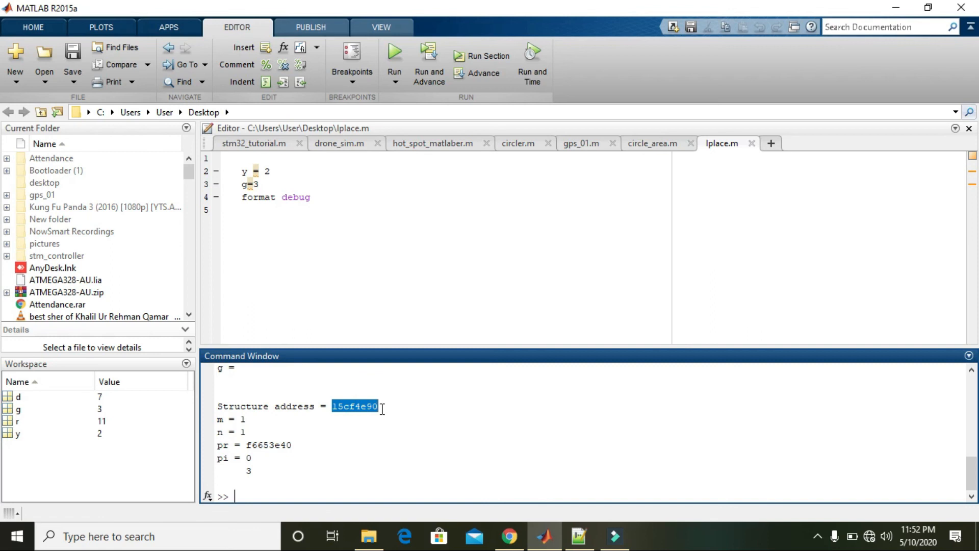
pyautogui.moveTo(971, 370)
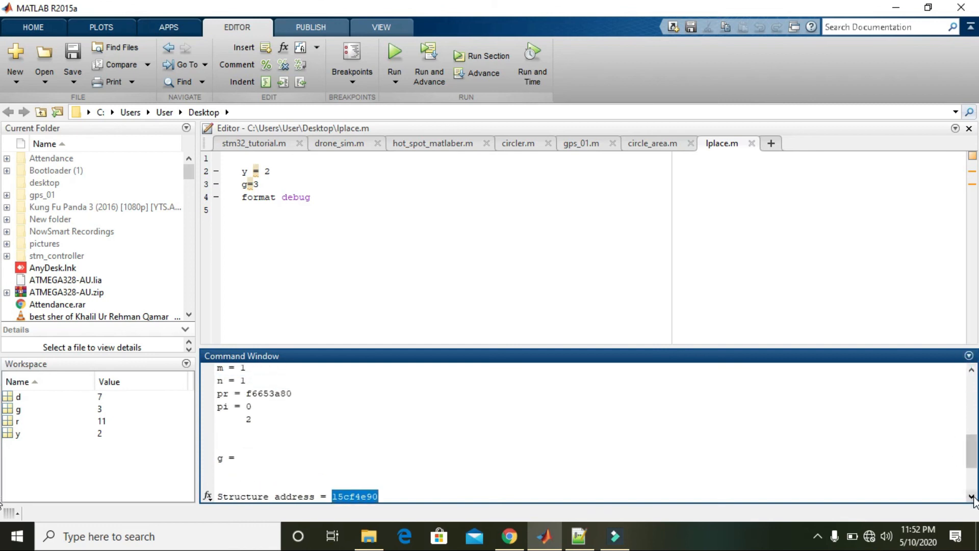
pyautogui.scroll(-3)
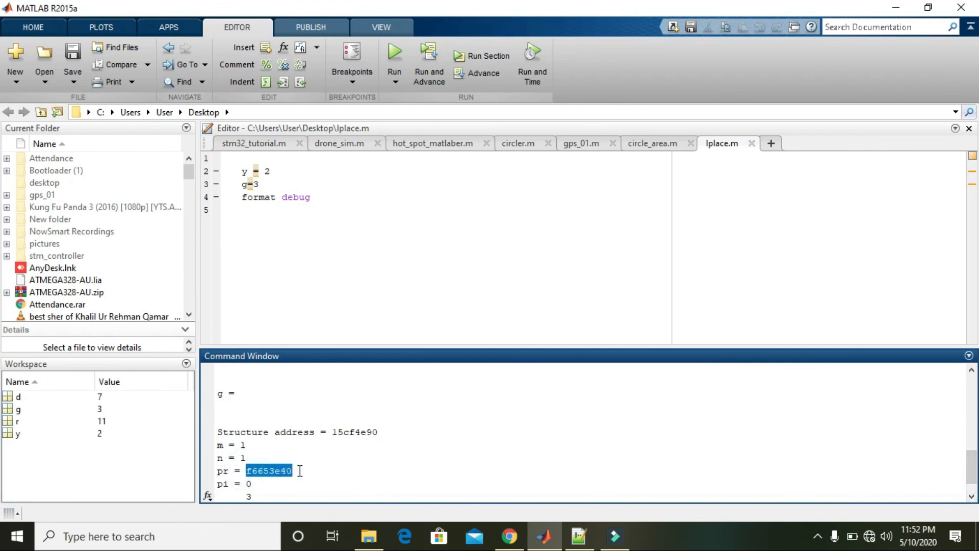
pyautogui.click(253, 495)
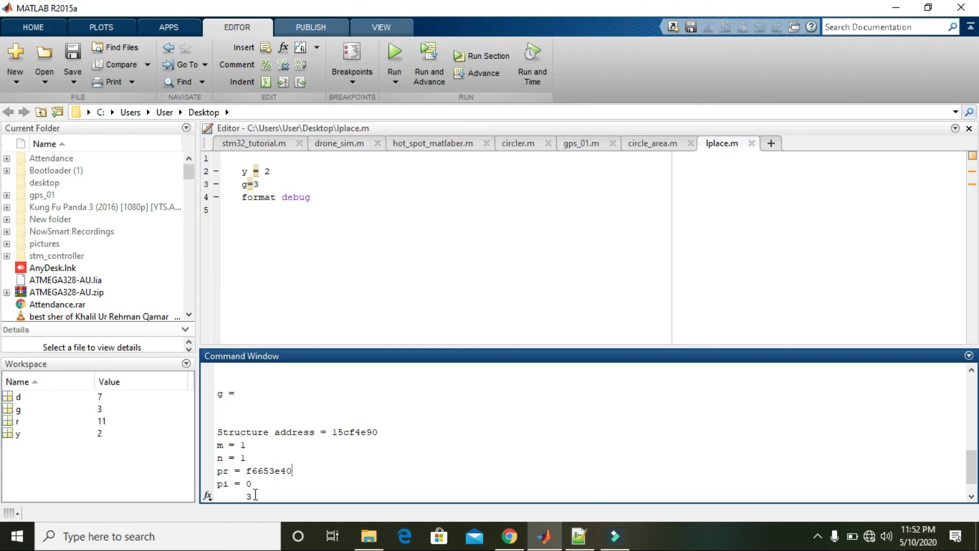